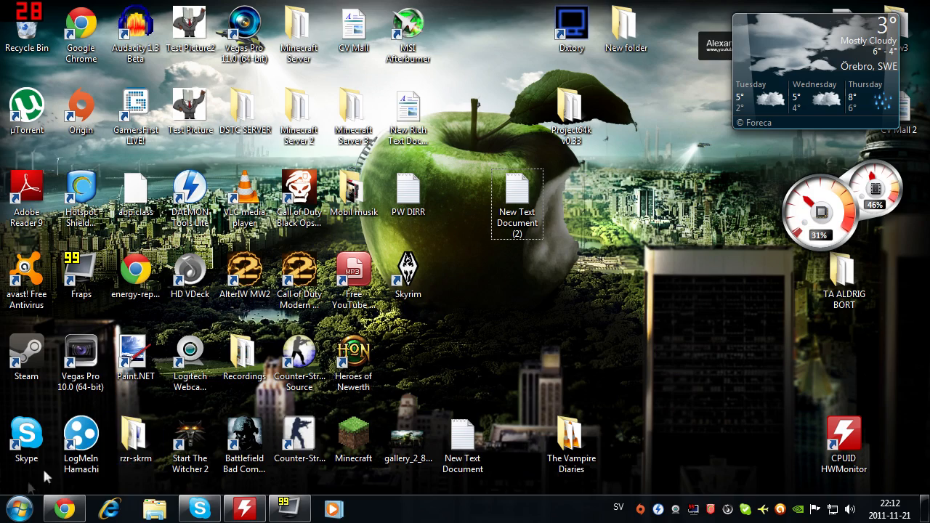
- Download abp.class from the Invalid server key fix forum post, keeping it despite the warning
left_click(19, 507)
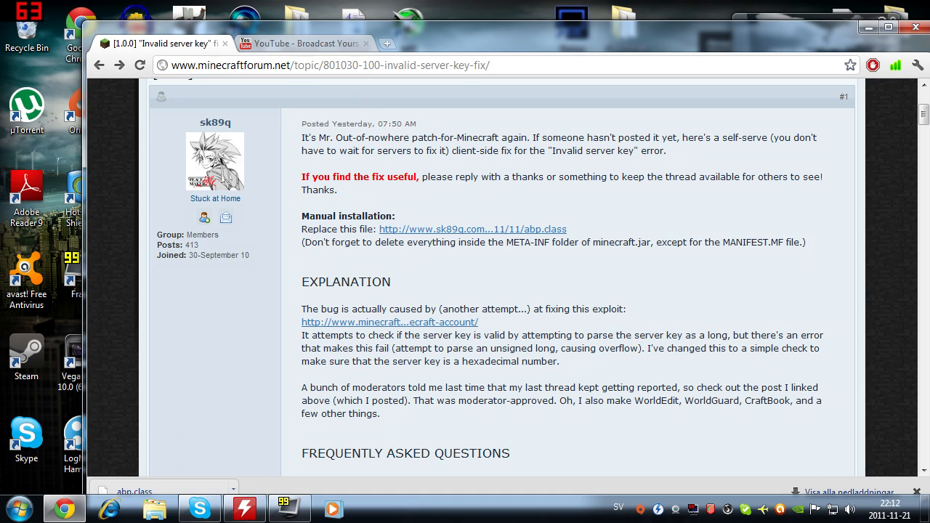
mouse_move(509, 240)
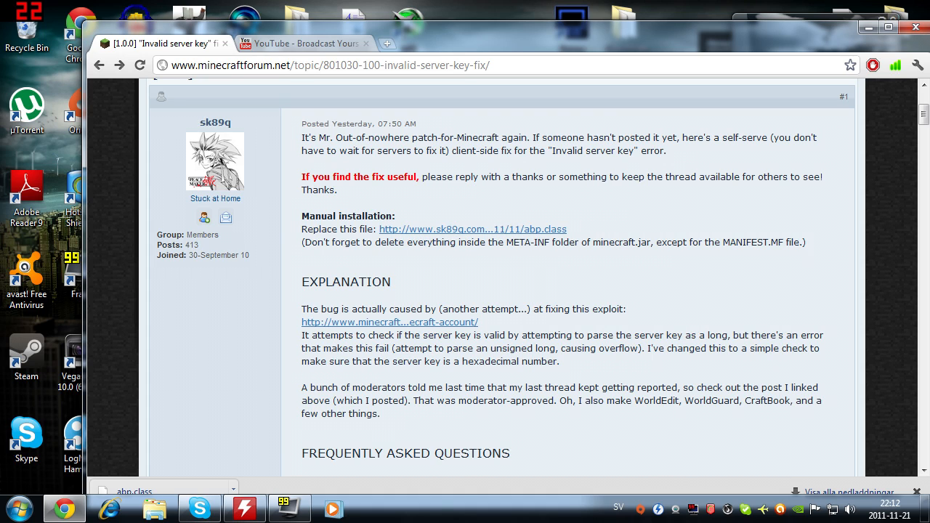
mouse_move(471, 241)
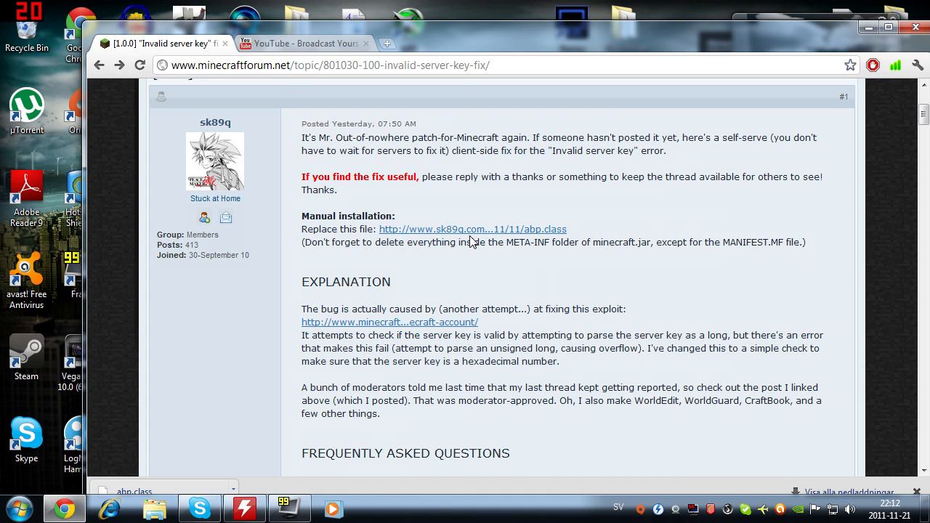
left_click(473, 229)
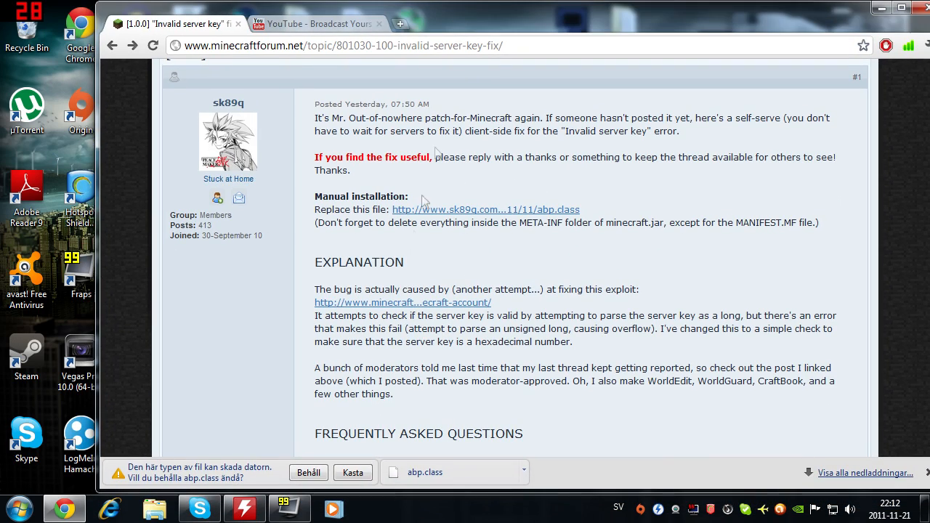
left_click(308, 472)
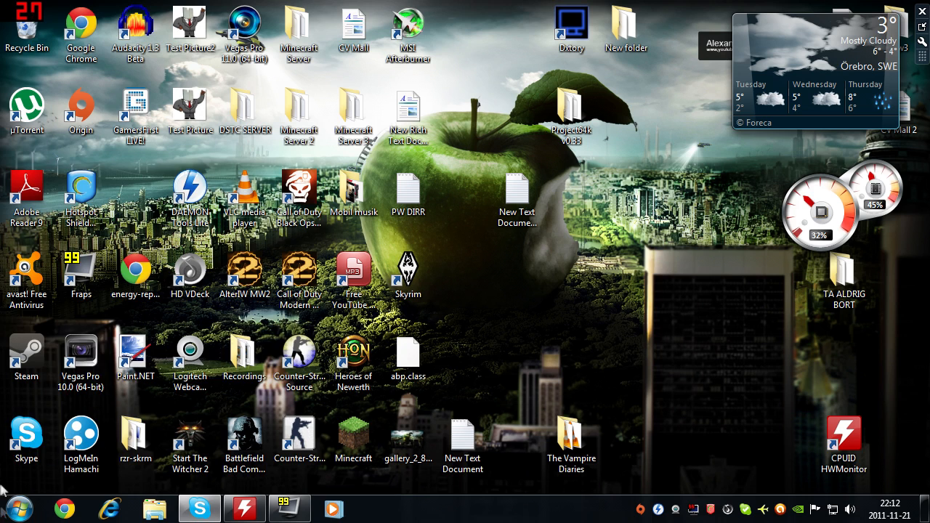
- Run %appdata% from the Run dialog to open the Roaming folder
left_click(13, 508)
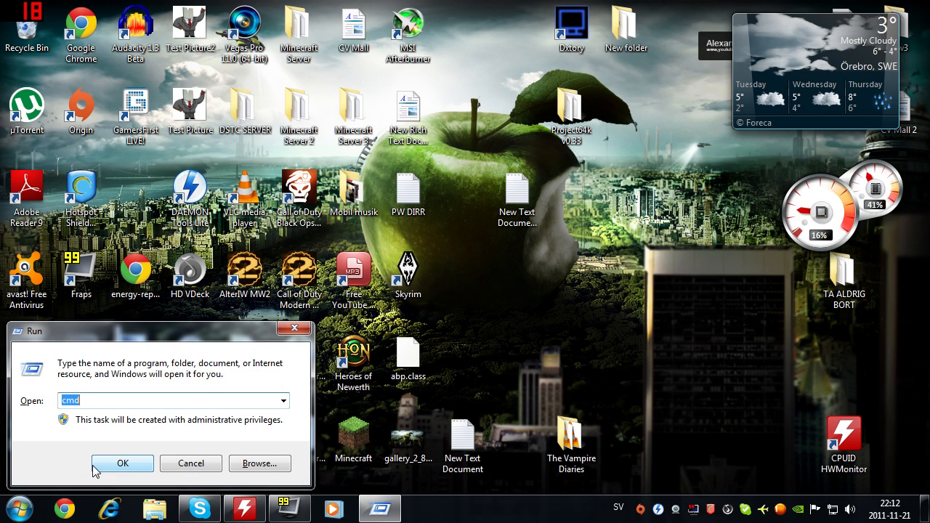
type("%")
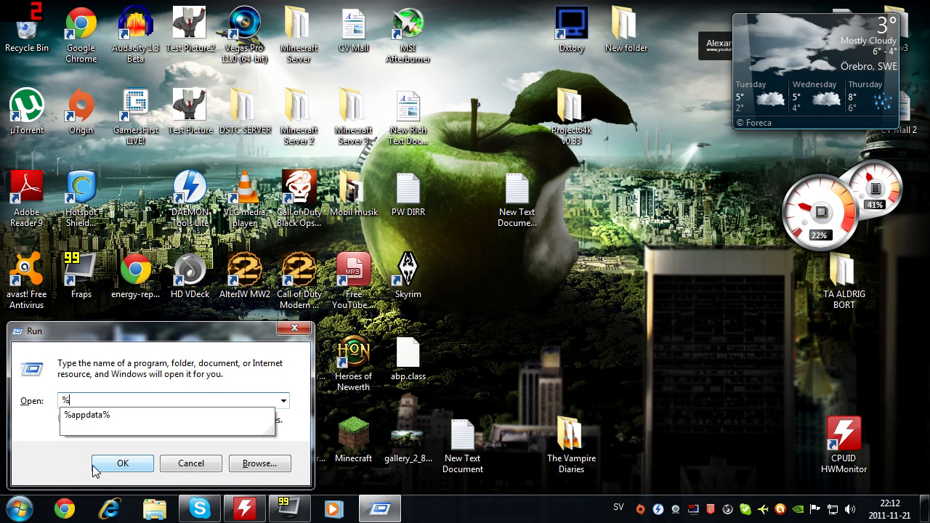
type("appdata%")
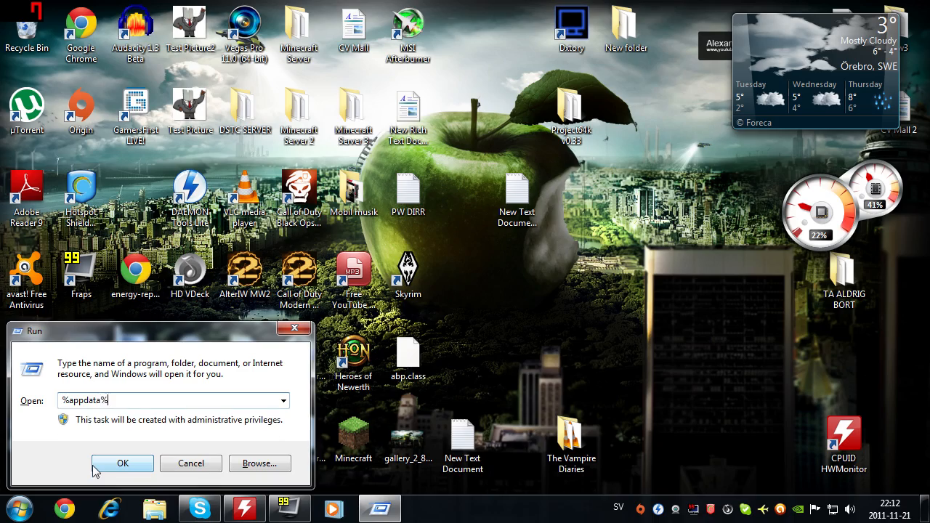
left_click(122, 463)
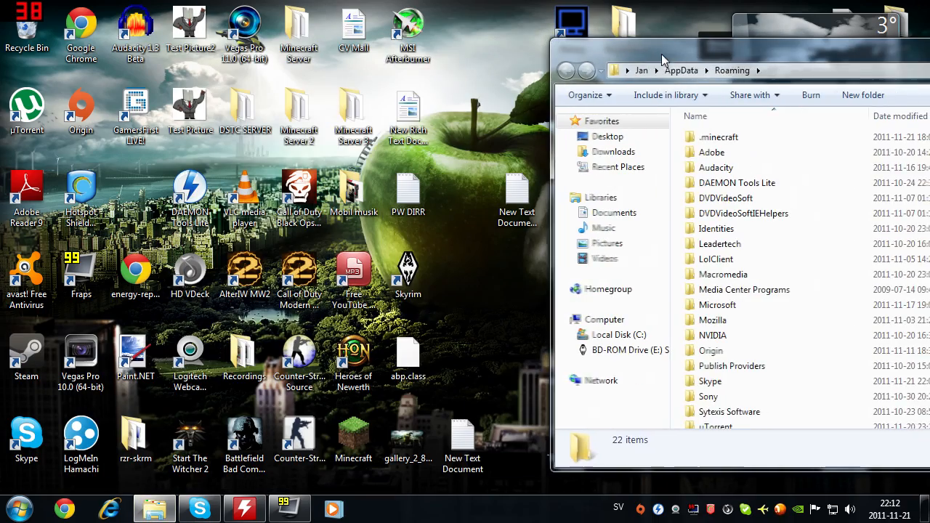
- Browse into .minecraft\bin and open minecraft.jar with WinRAR archiver
double_click(718, 136)
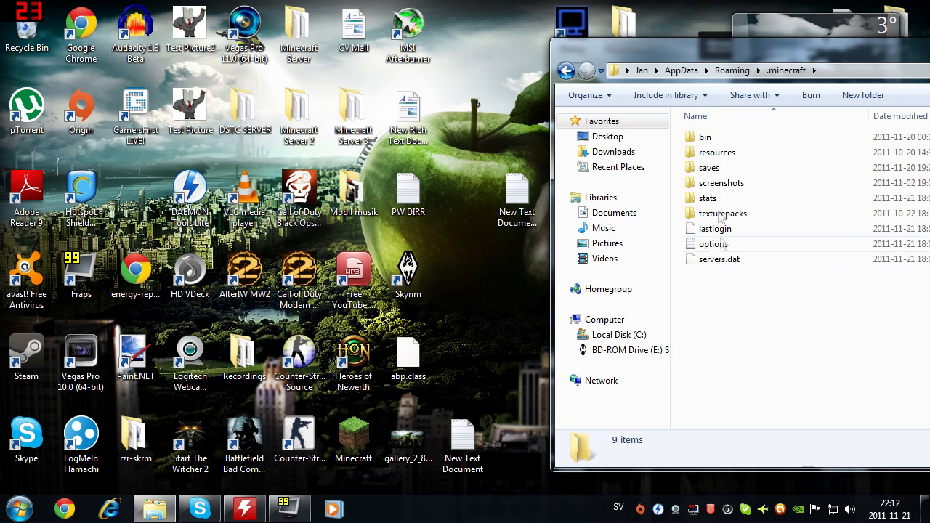
double_click(705, 136)
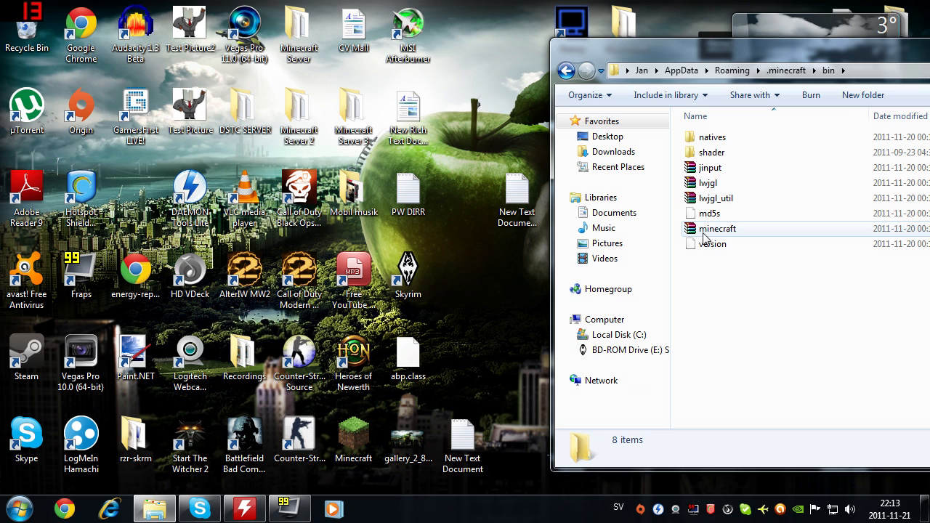
right_click(717, 229)
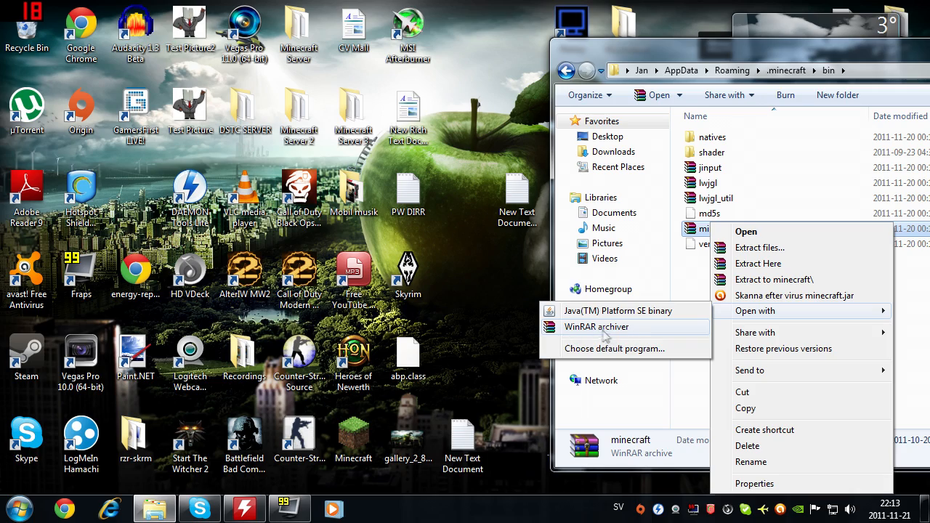
left_click(596, 326)
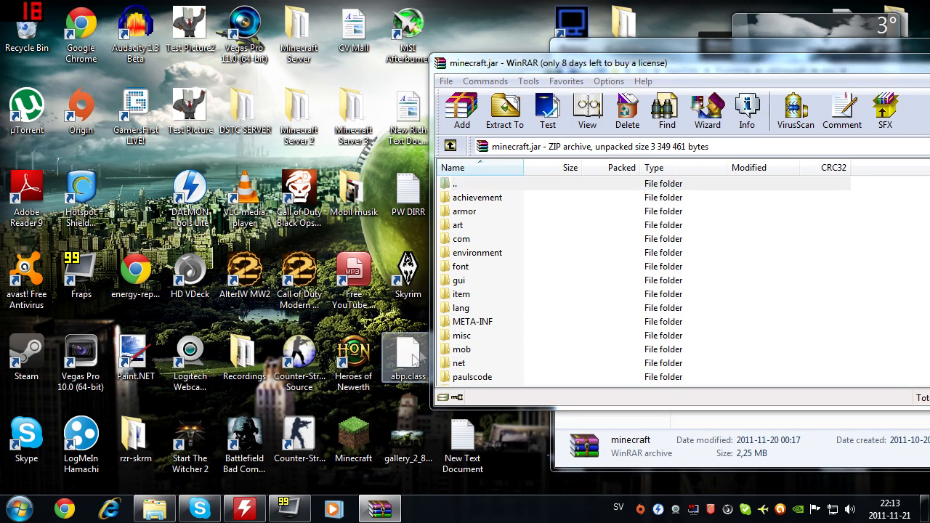
- Add abp.class from the desktop into minecraft.jar and confirm the archive parameters
left_click(462, 110)
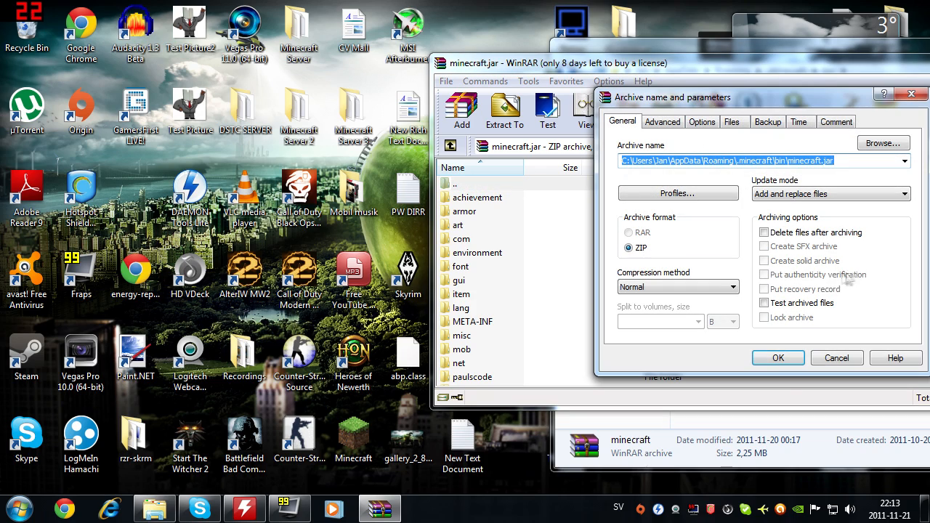
left_click(778, 358)
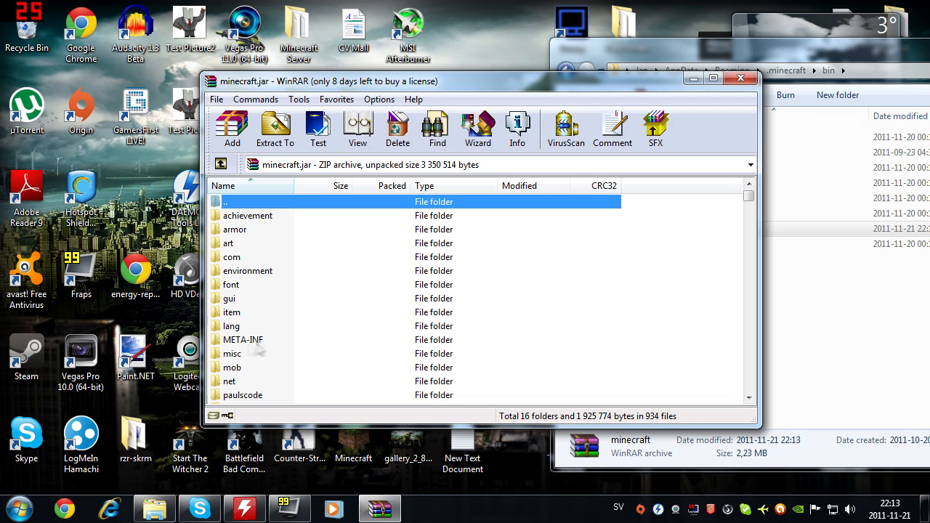
- Delete MOJANG_C.DSA and MOJANG_C.SF from minecraft.jar's META-INF folder
left_click(243, 339)
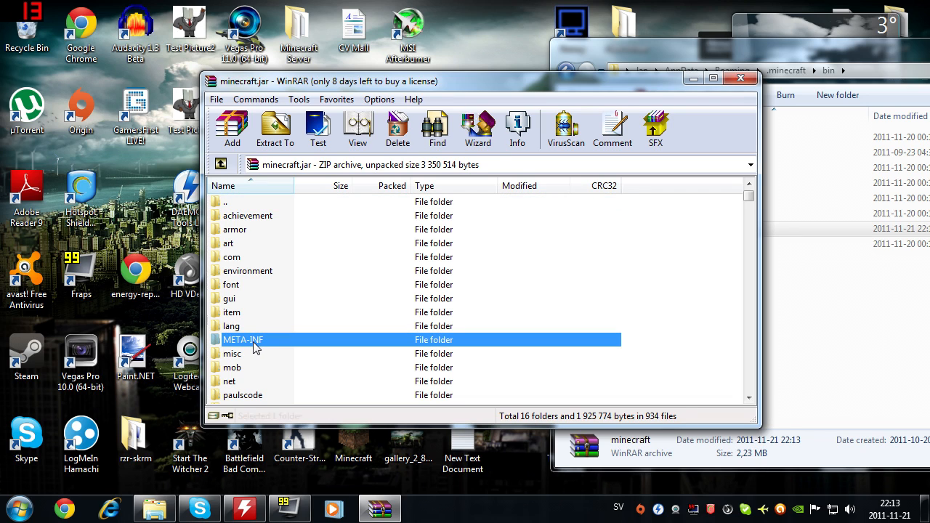
double_click(243, 339)
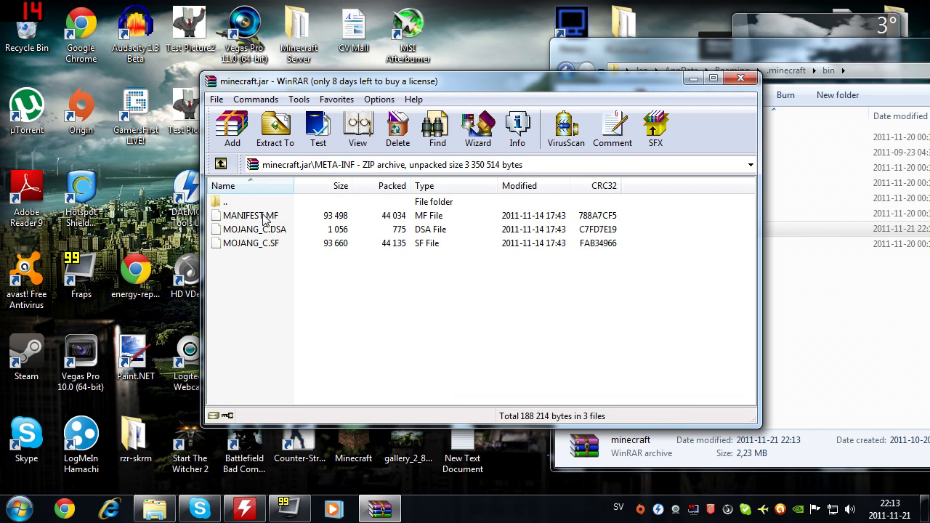
left_click(254, 229)
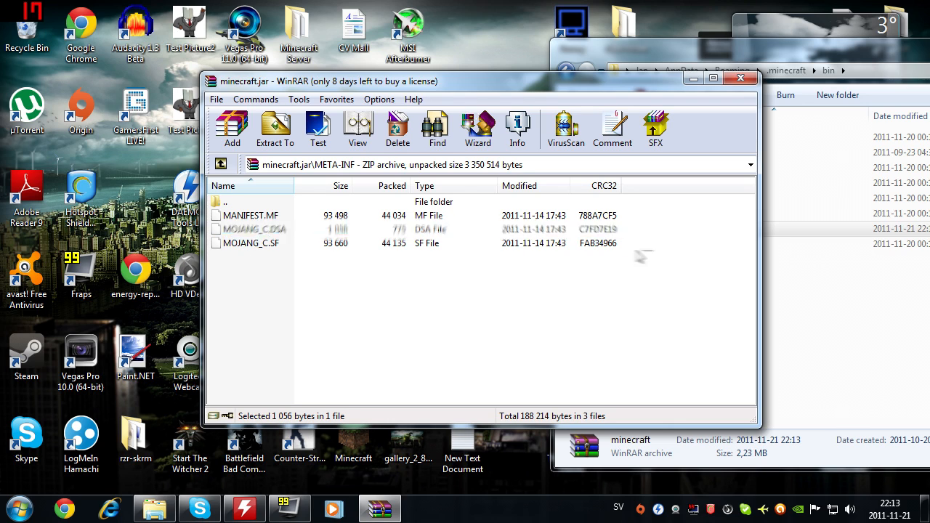
left_click(251, 243)
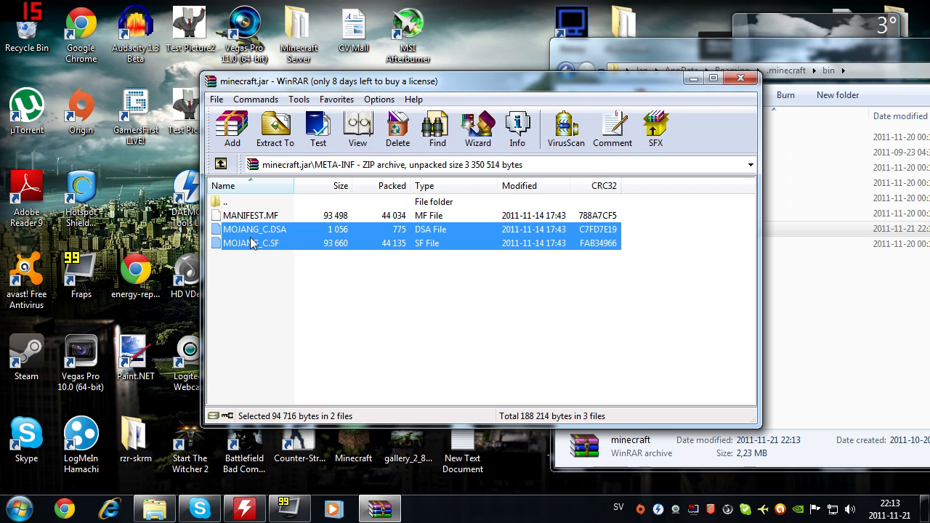
left_click(398, 129)
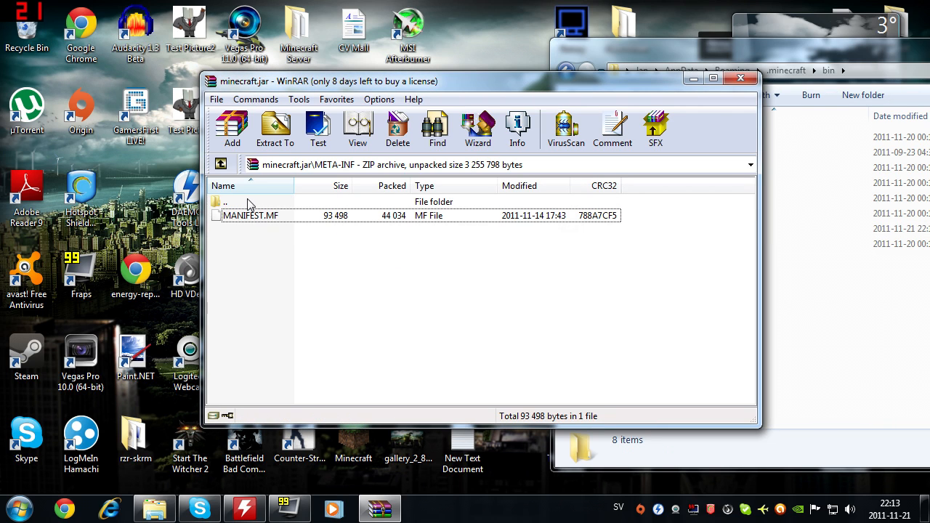
- Close WinRAR and the bin folder window, then launch Minecraft from the desktop shortcut
left_click(233, 202)
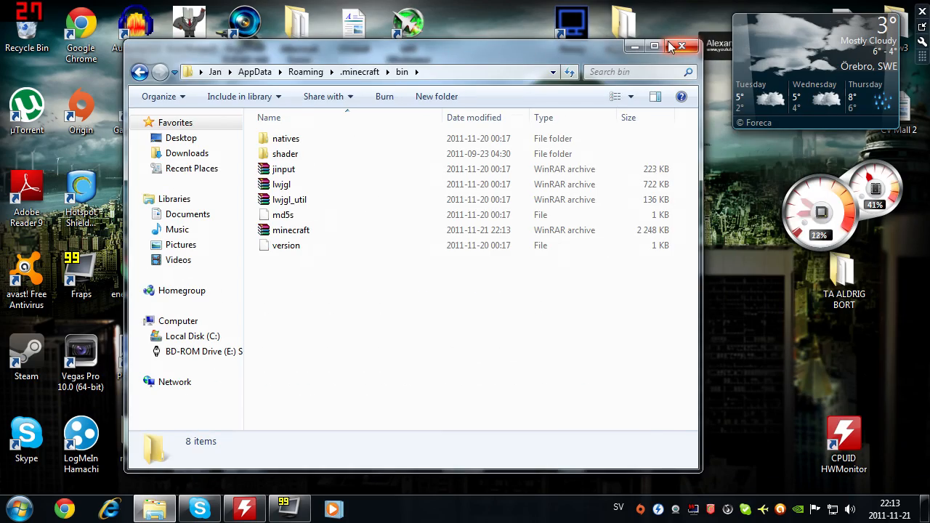
left_click(682, 45)
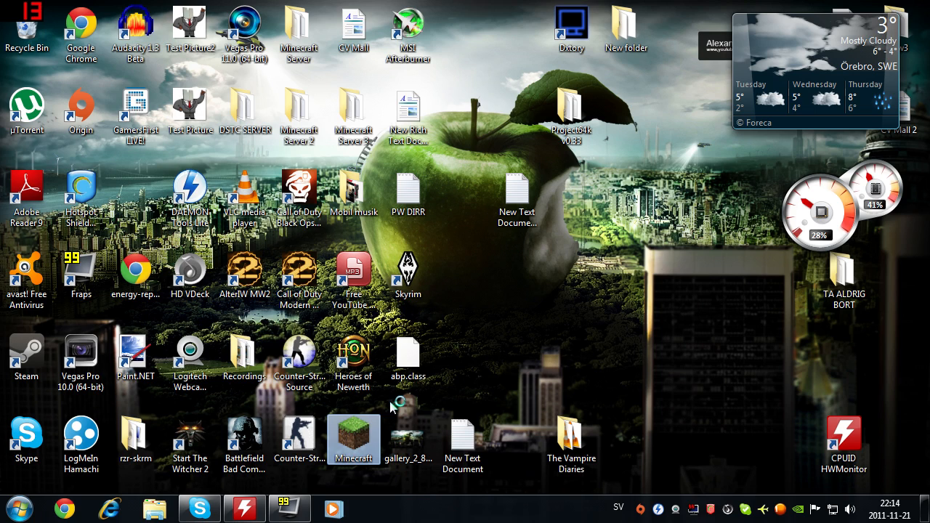
double_click(353, 440)
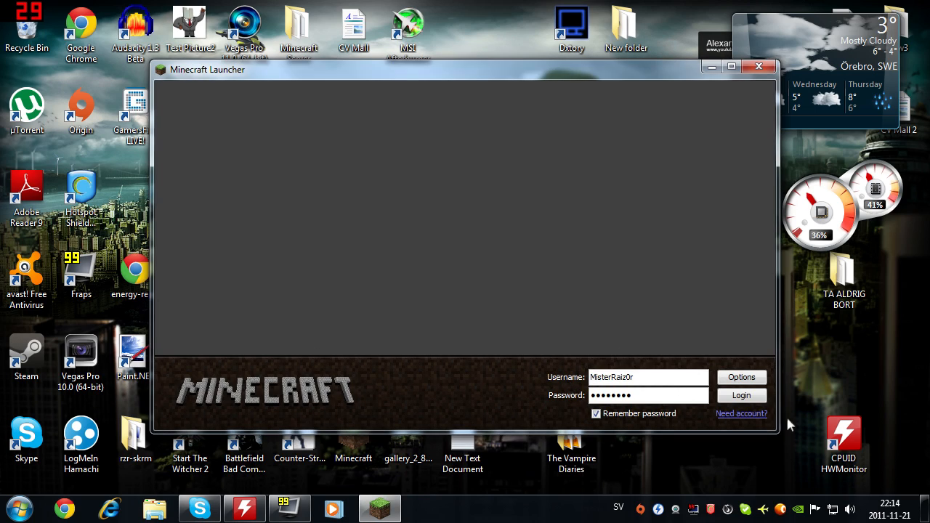
- Log in as misterraiz0r and join MonsterCatGaming from the Multiplayer server list
left_click(741, 395)
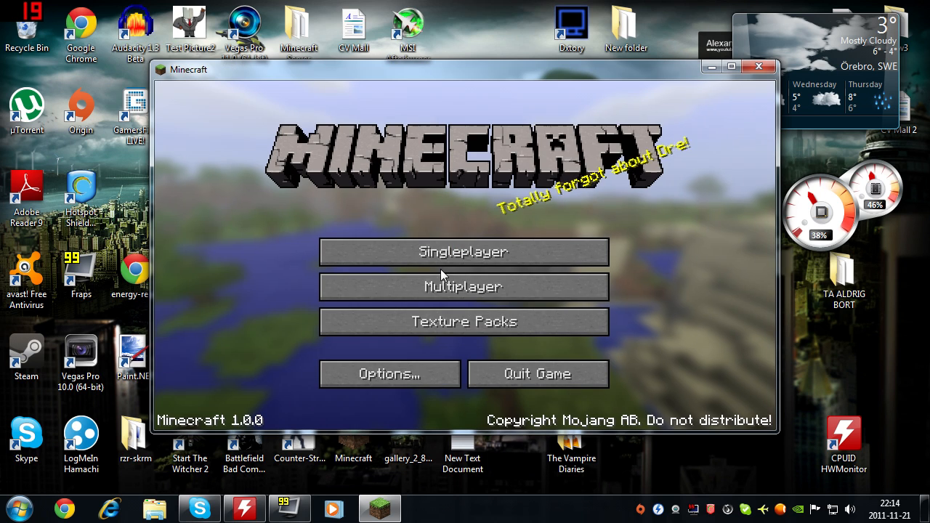
left_click(463, 286)
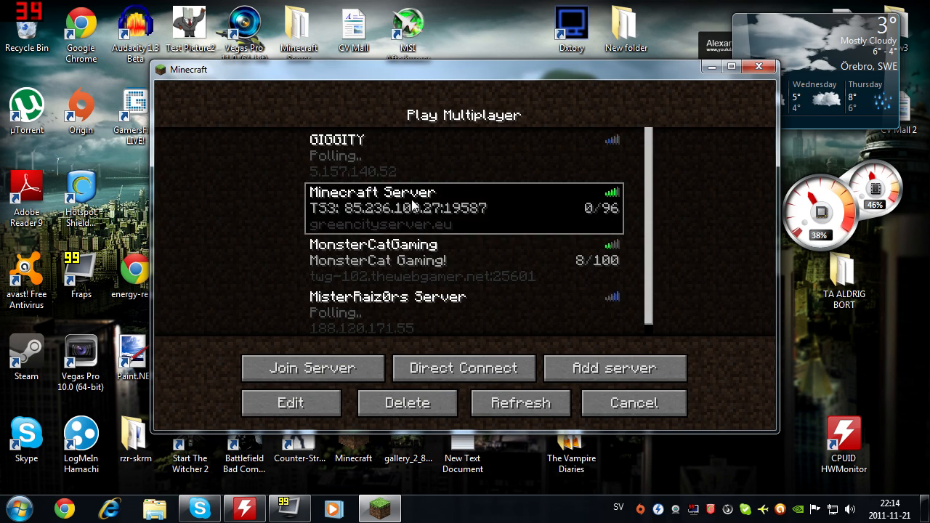
left_click(312, 368)
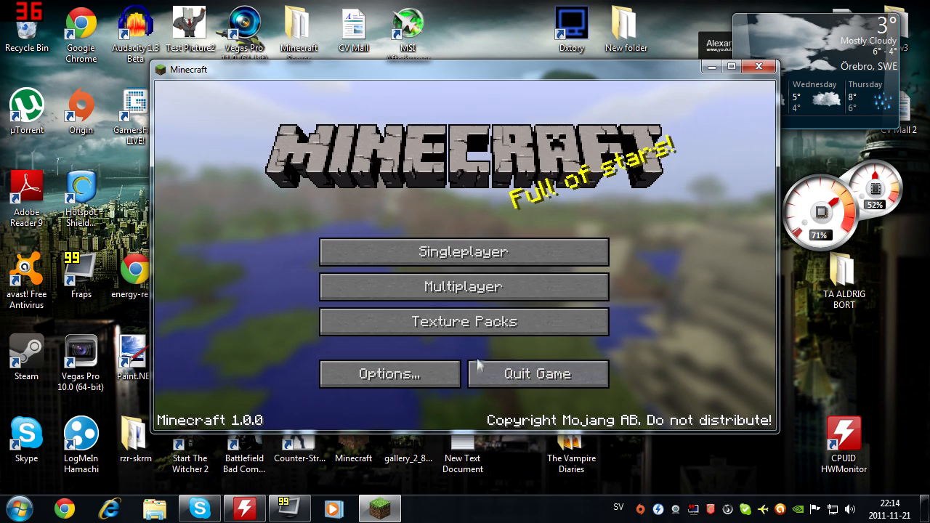
left_click(464, 286)
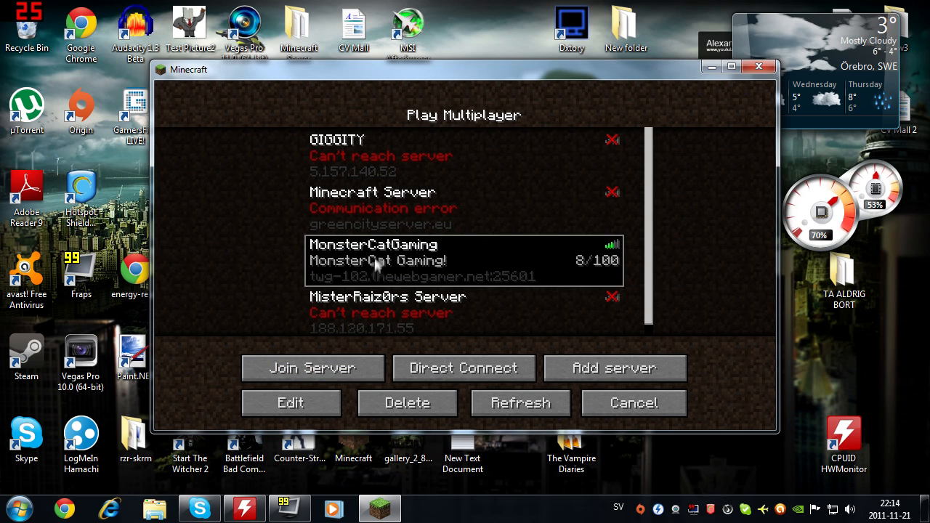
left_click(312, 368)
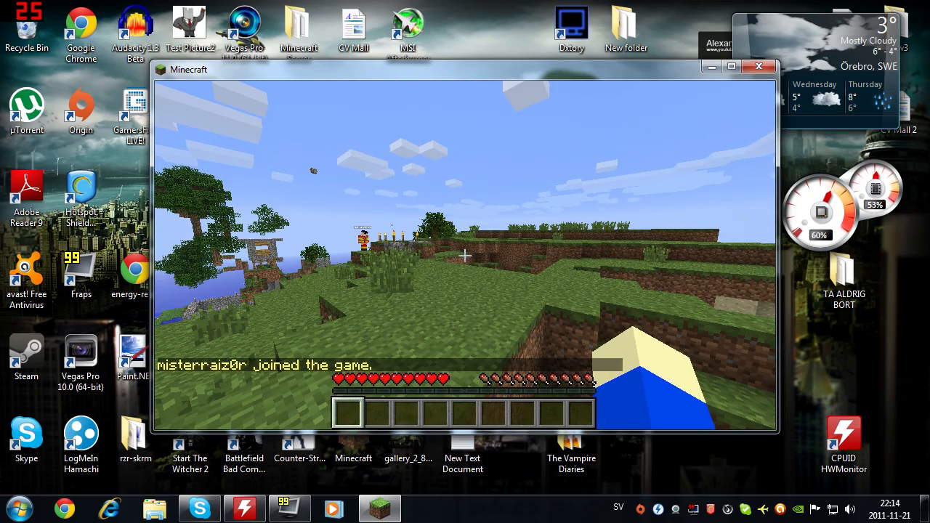
mouse_move(465, 254)
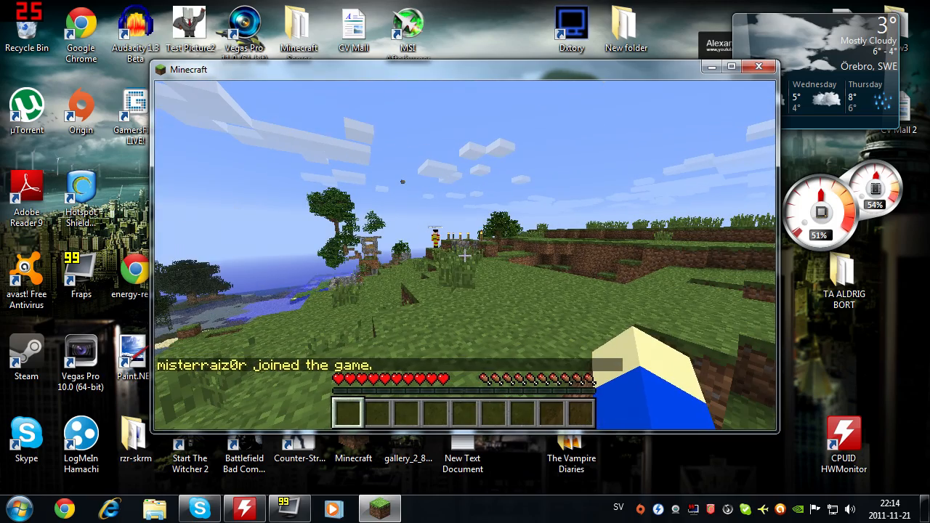